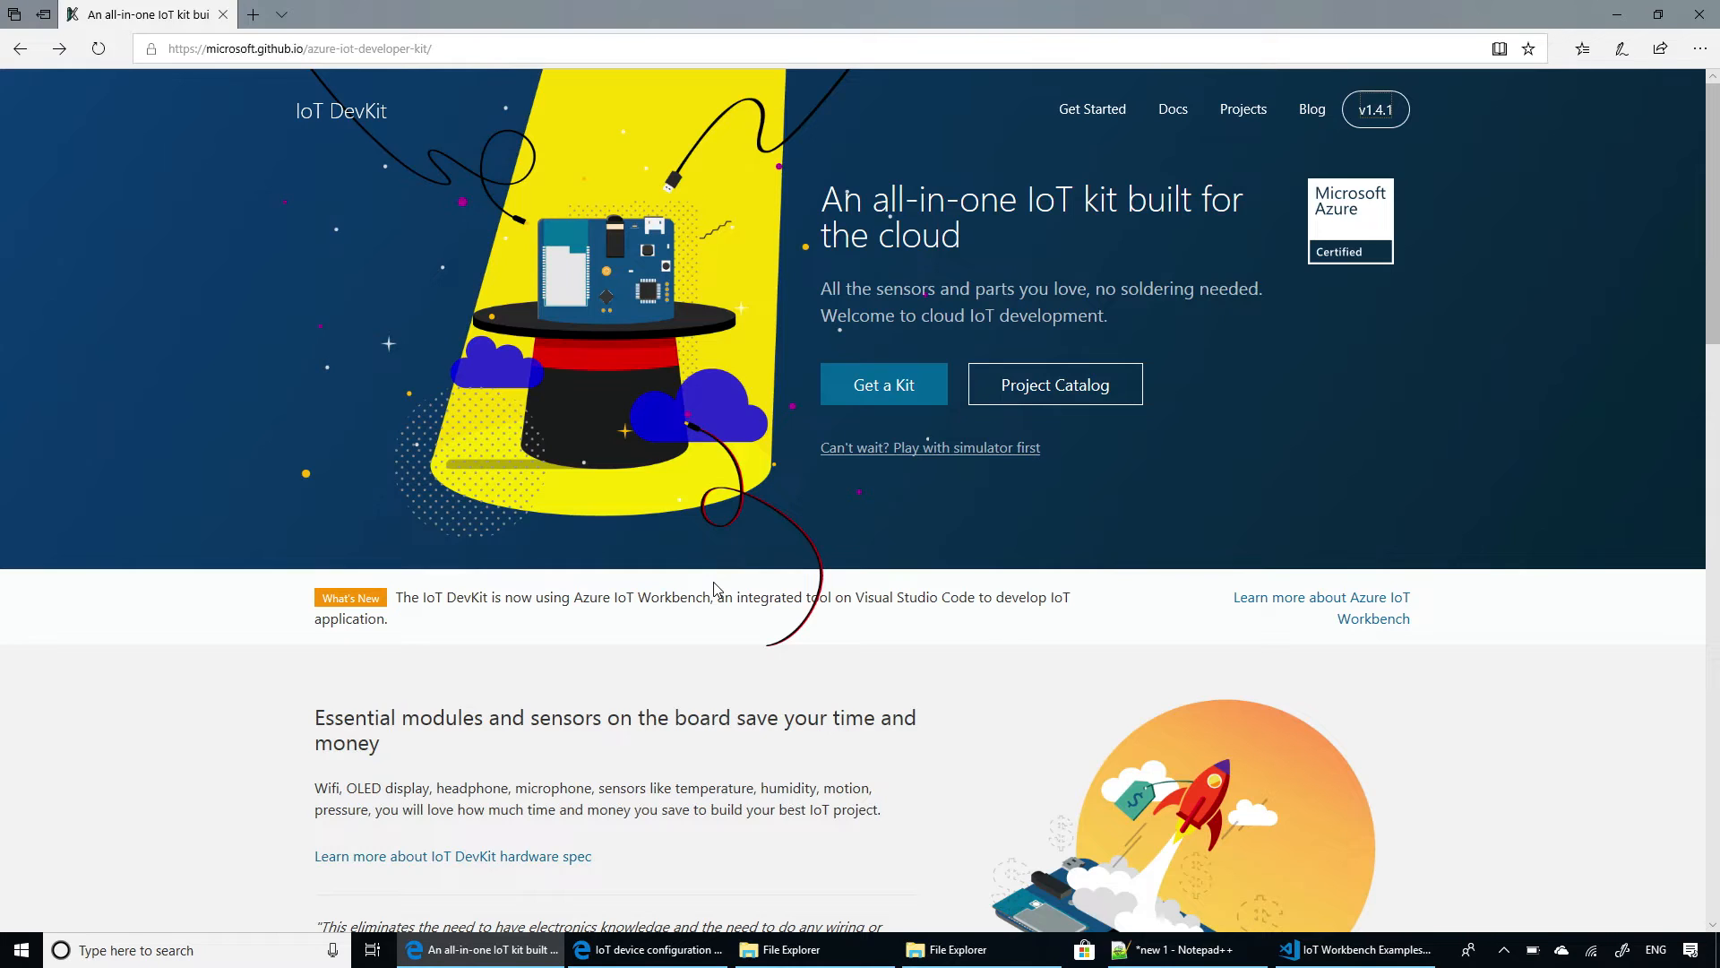
pyautogui.moveTo(701, 563)
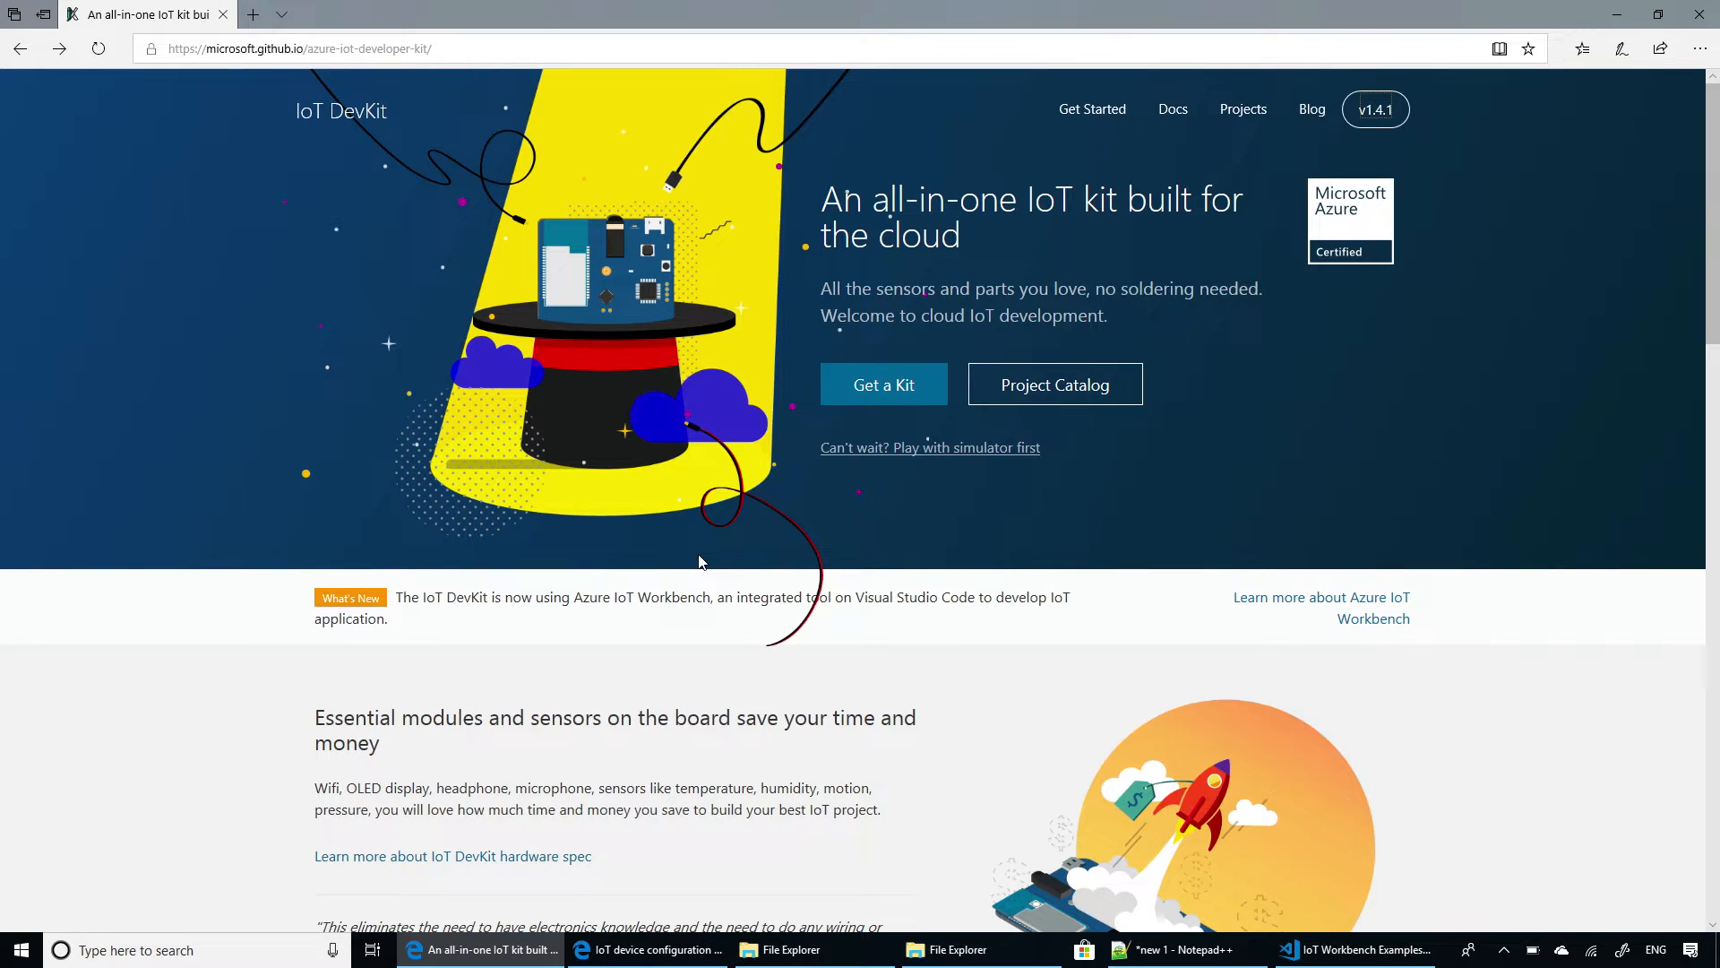
pyautogui.moveTo(1237, 170)
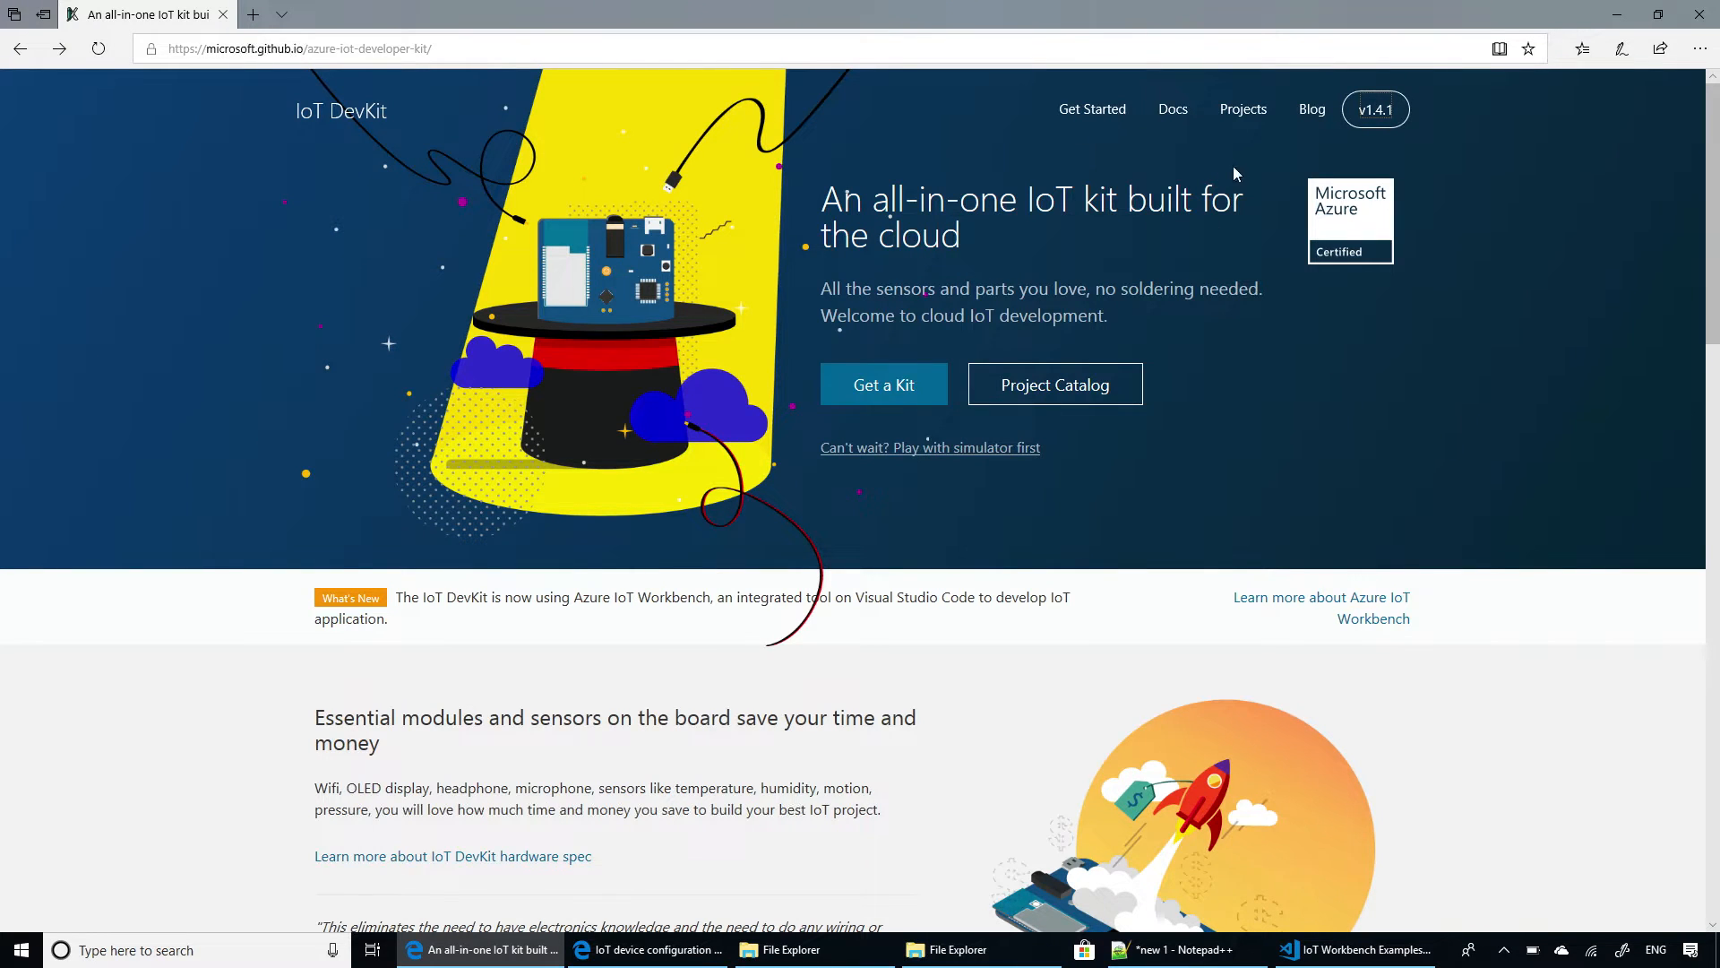
# Go to the Projects page from the IoT DevKit home page navigation bar.
pyautogui.click(1244, 109)
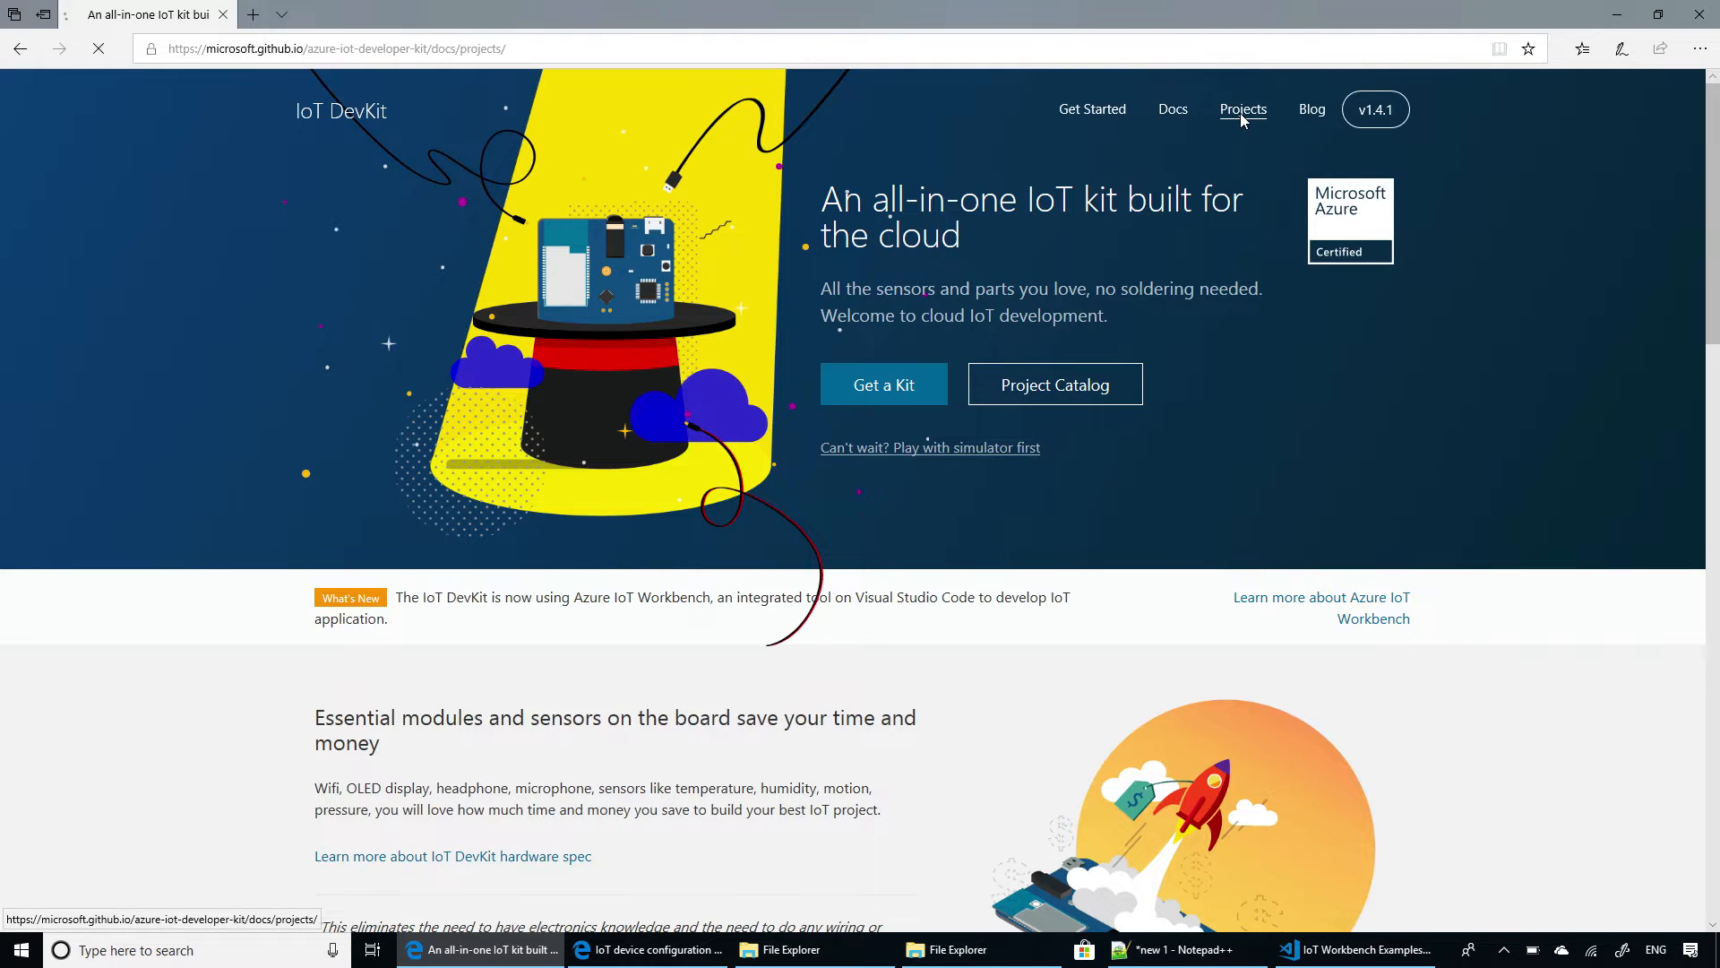
# Load the Project Catalog listing tutorials such as OTA updates and Remote Monitoring.
pyautogui.click(1244, 110)
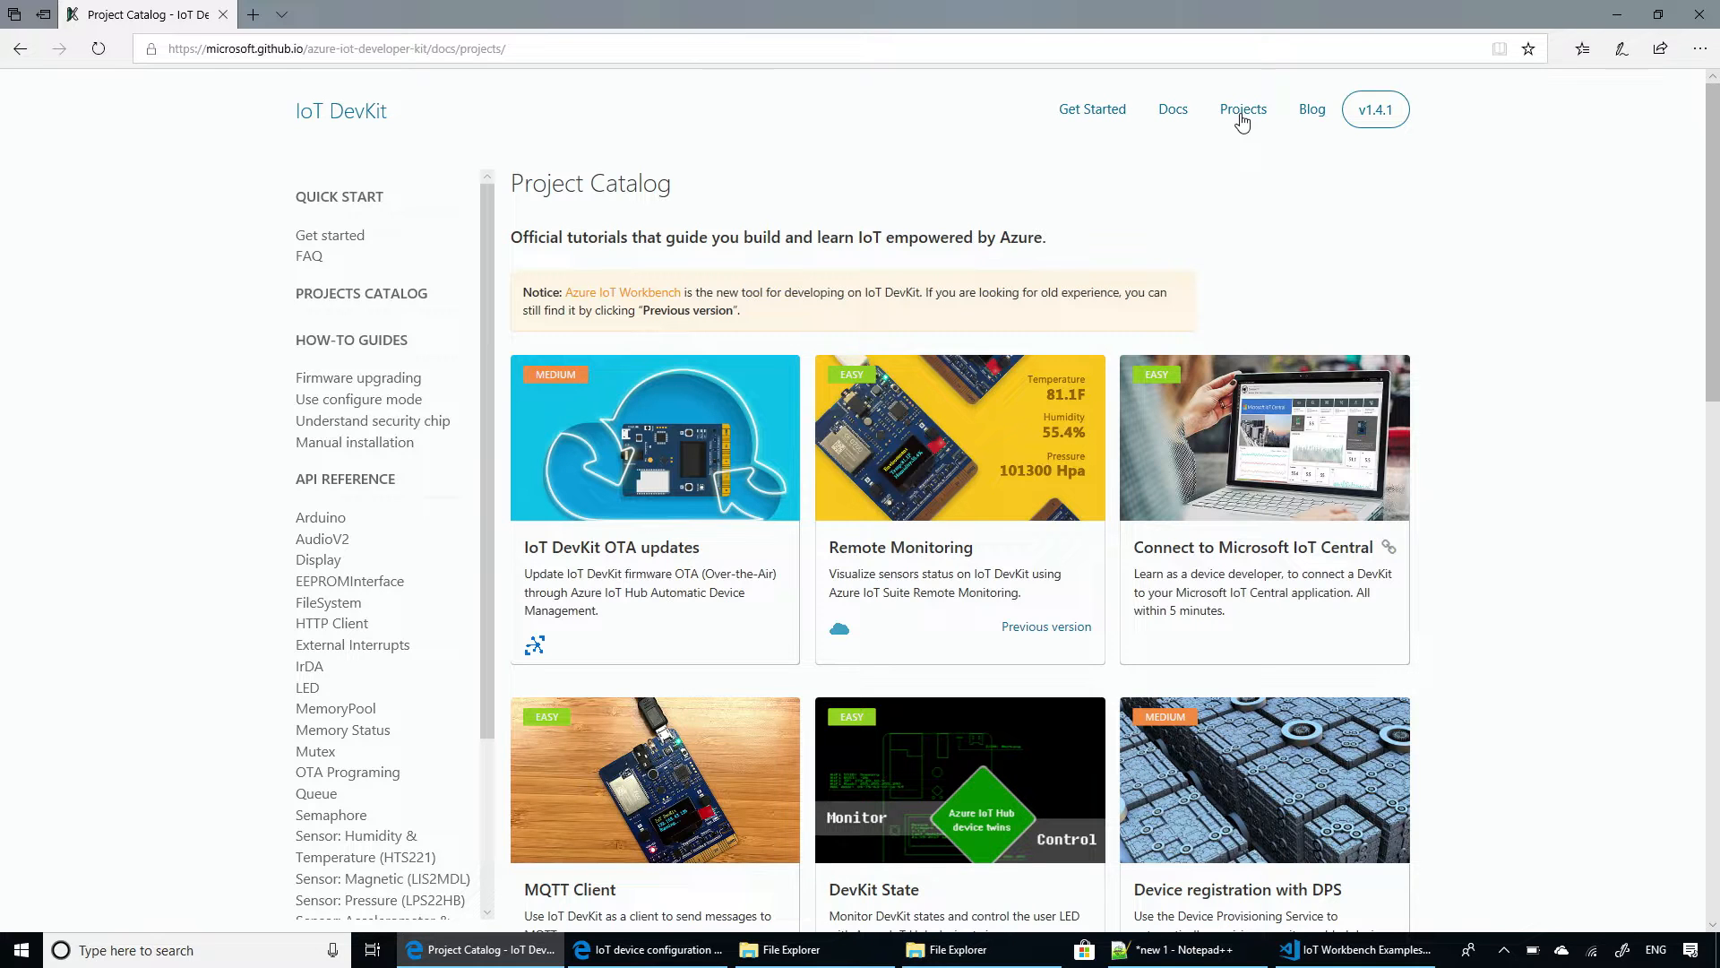
pyautogui.moveTo(770, 878)
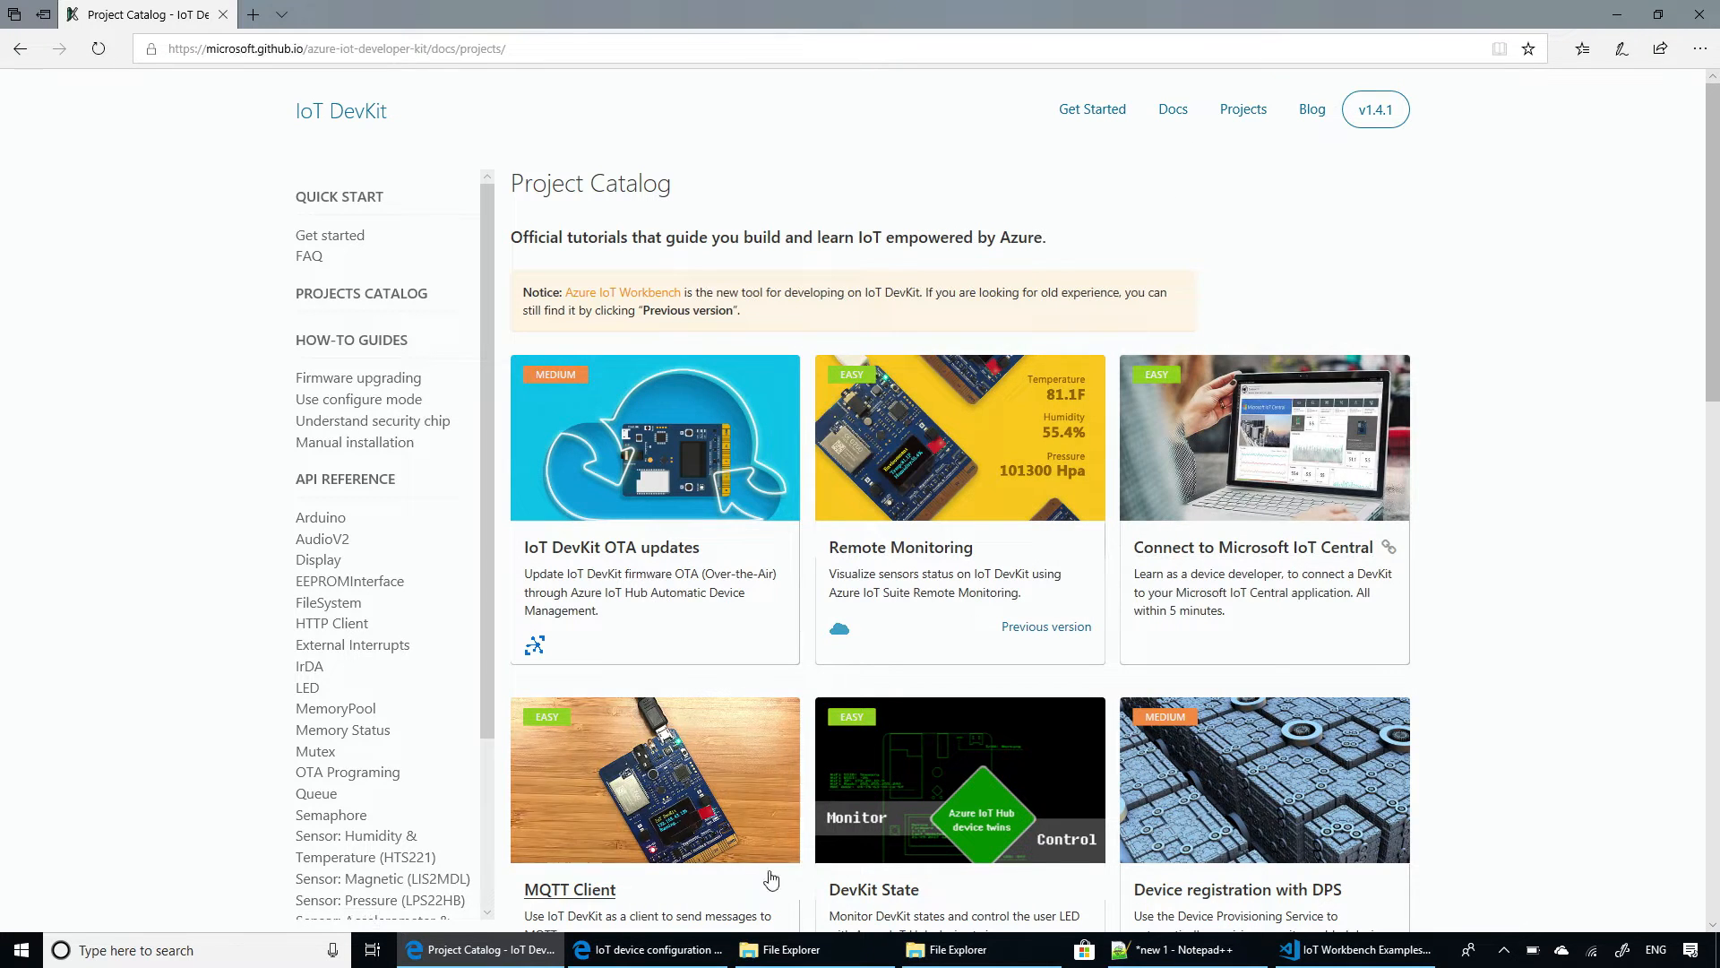
pyautogui.moveTo(1339, 950)
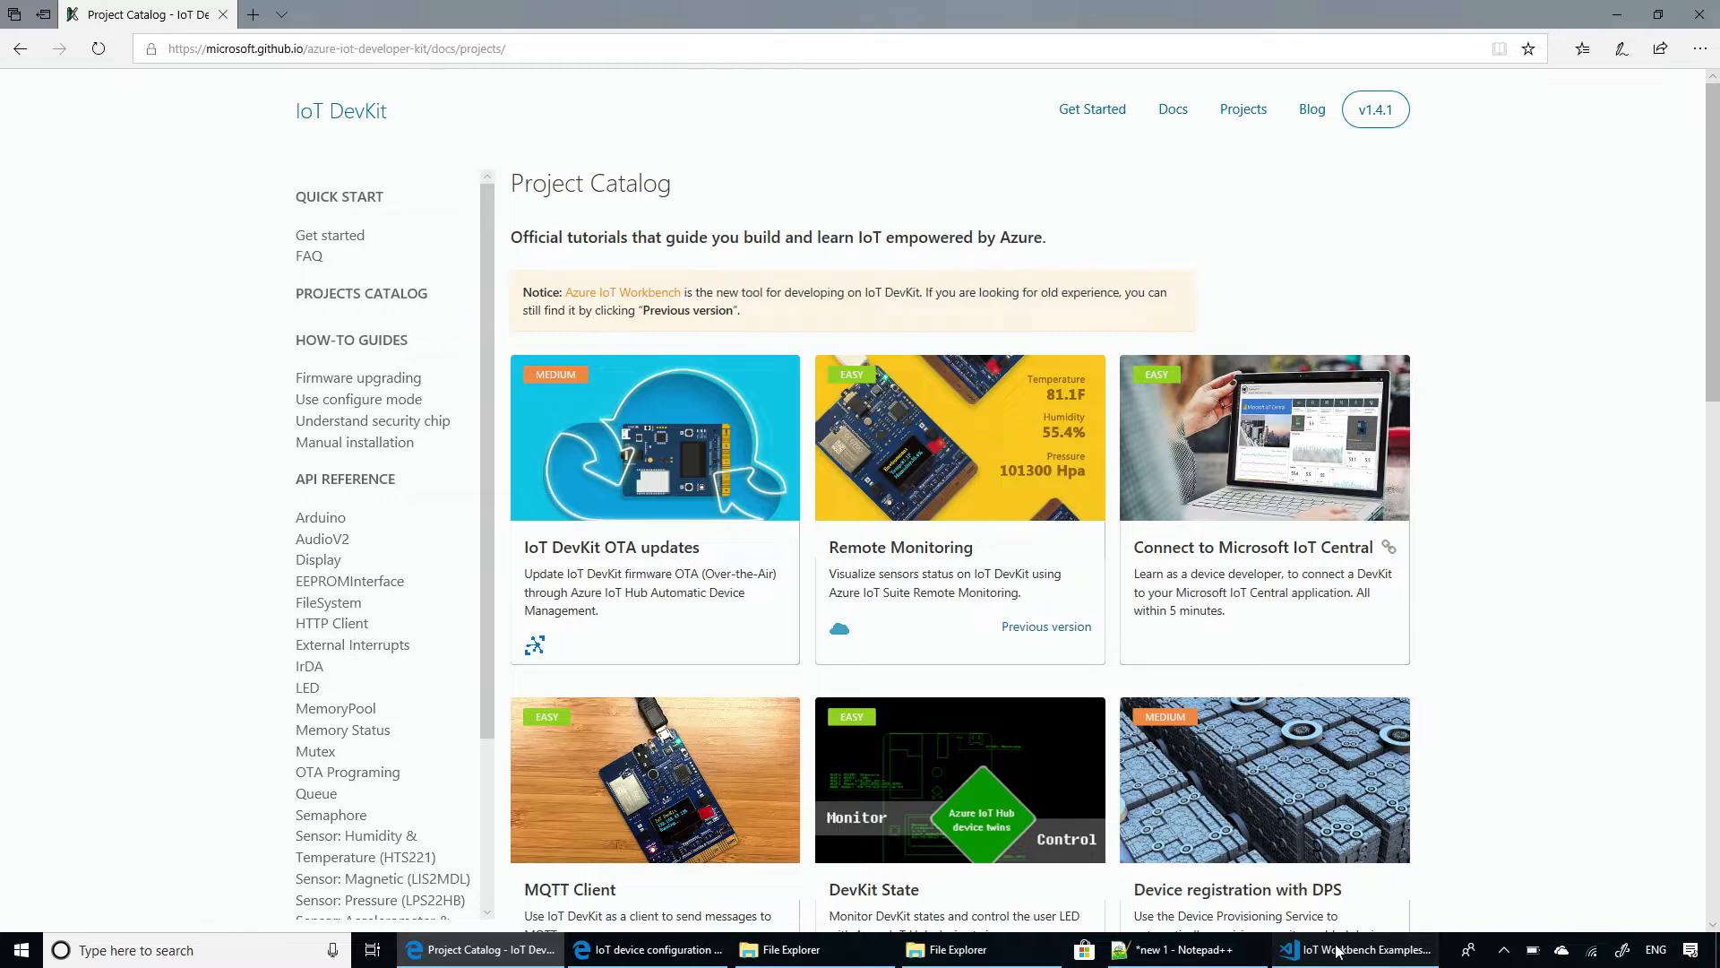
# Switch to Visual Studio Code showing the IoT Workbench Examples gallery.
pyautogui.click(1360, 950)
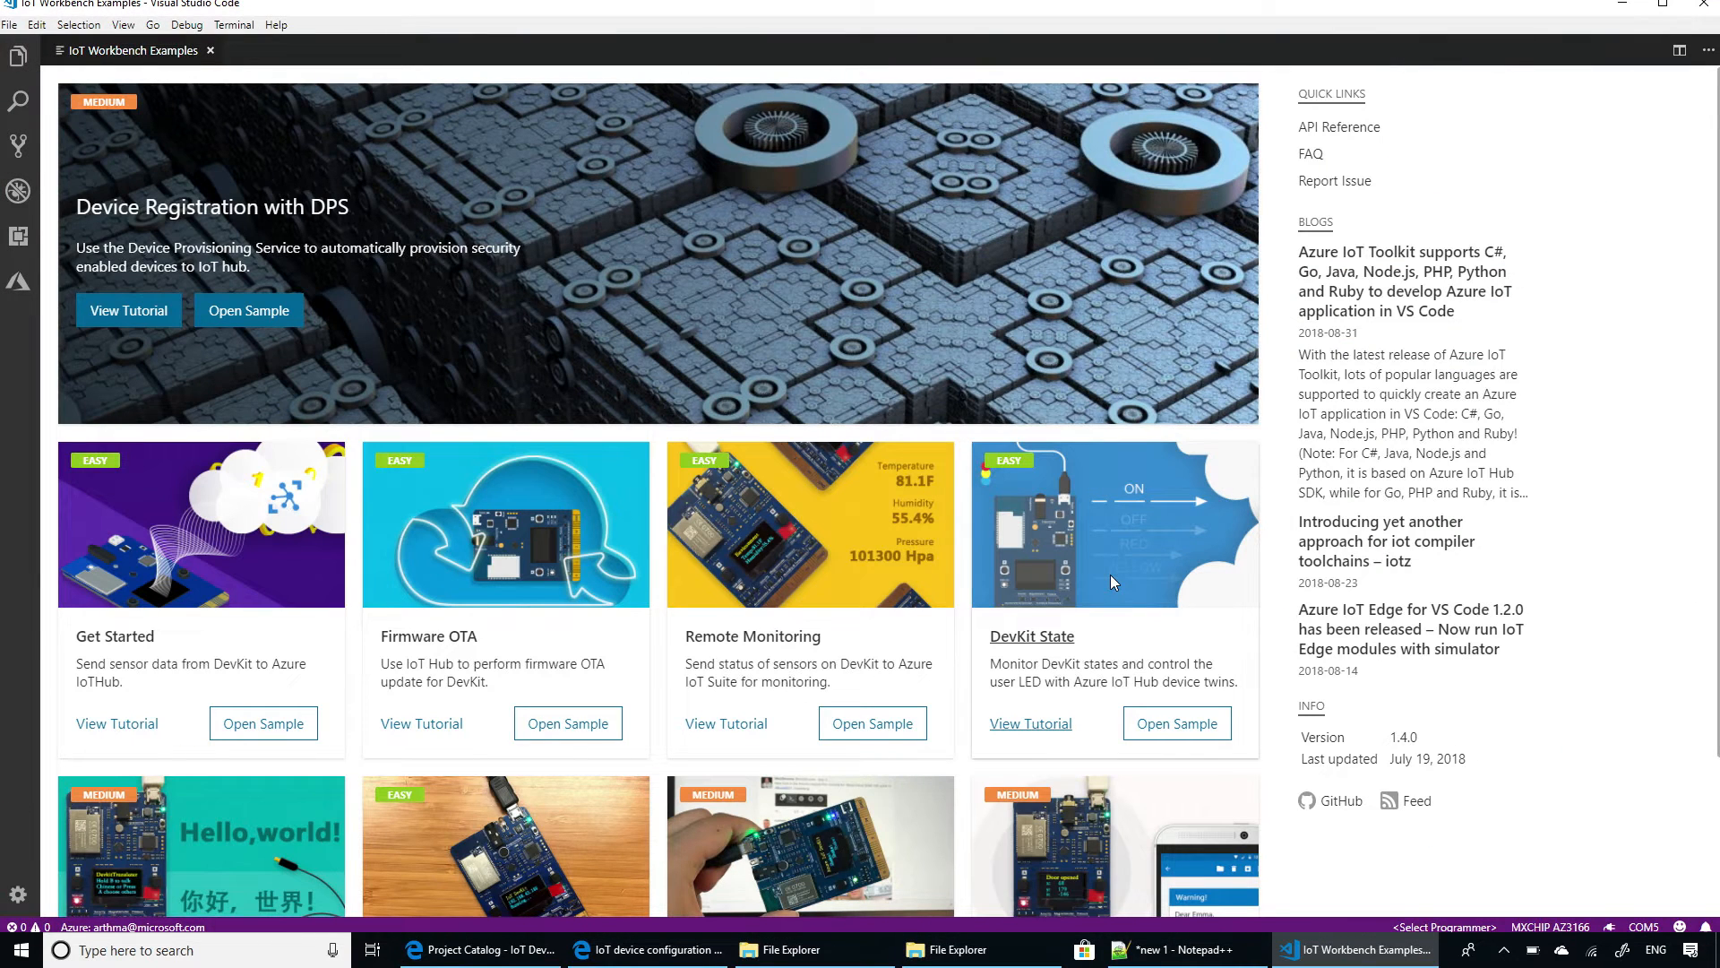
pyautogui.moveTo(1096, 579)
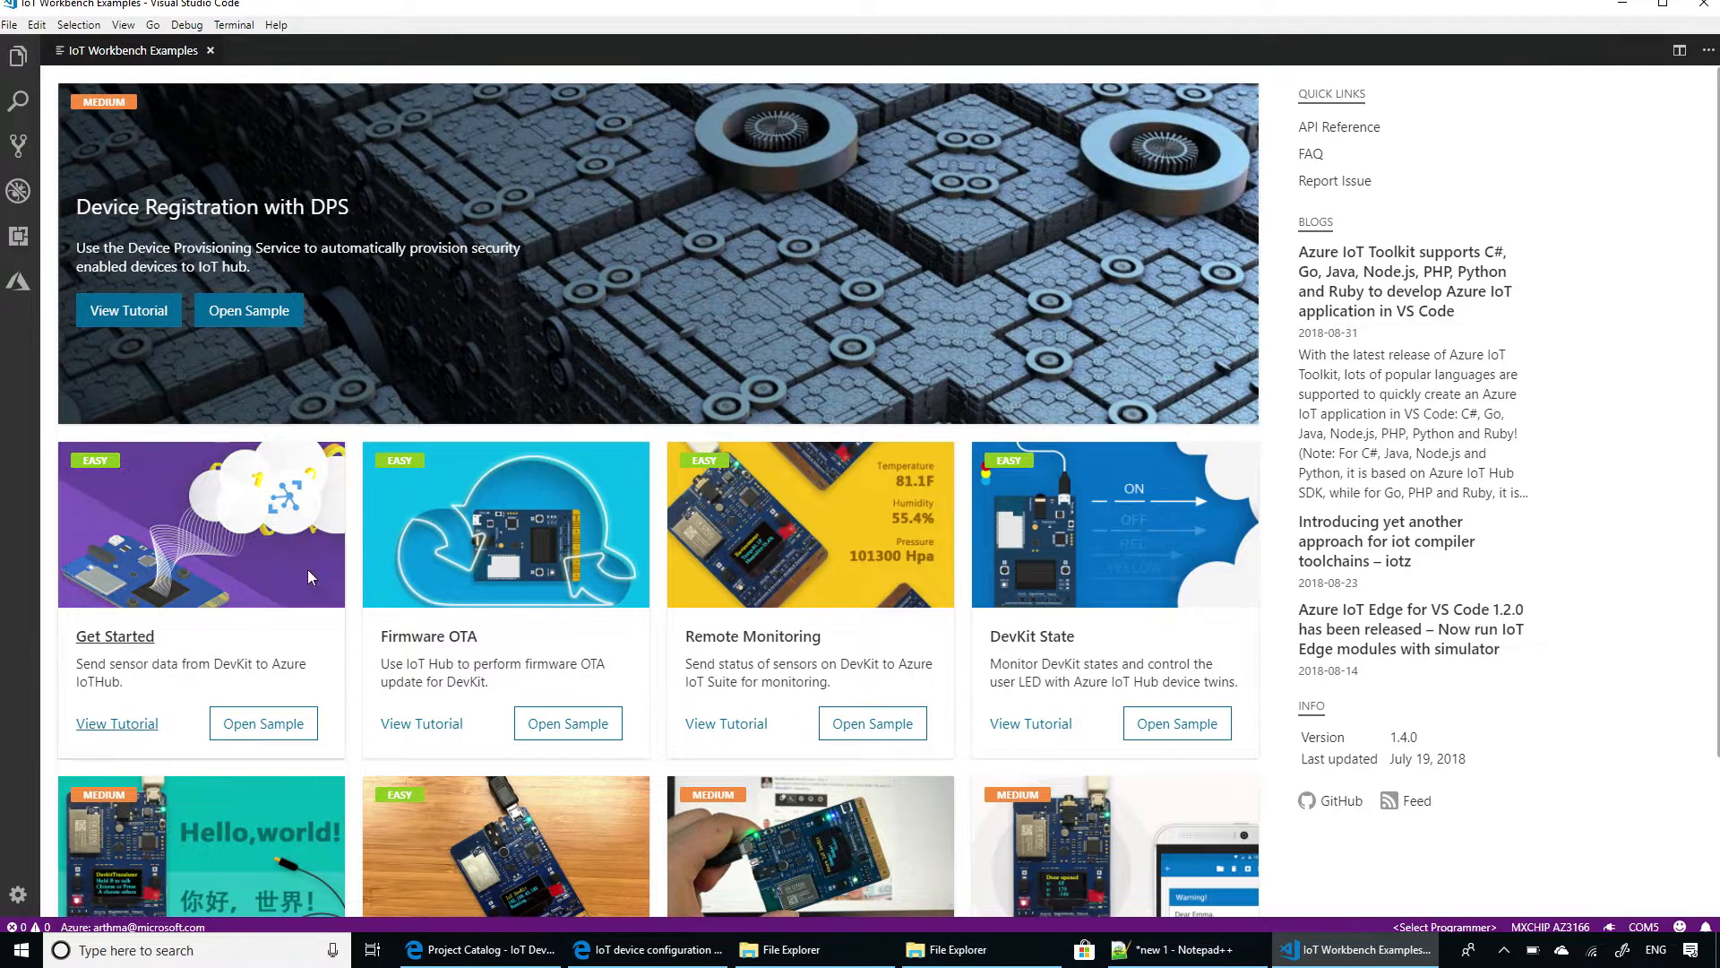
pyautogui.moveTo(345, 490)
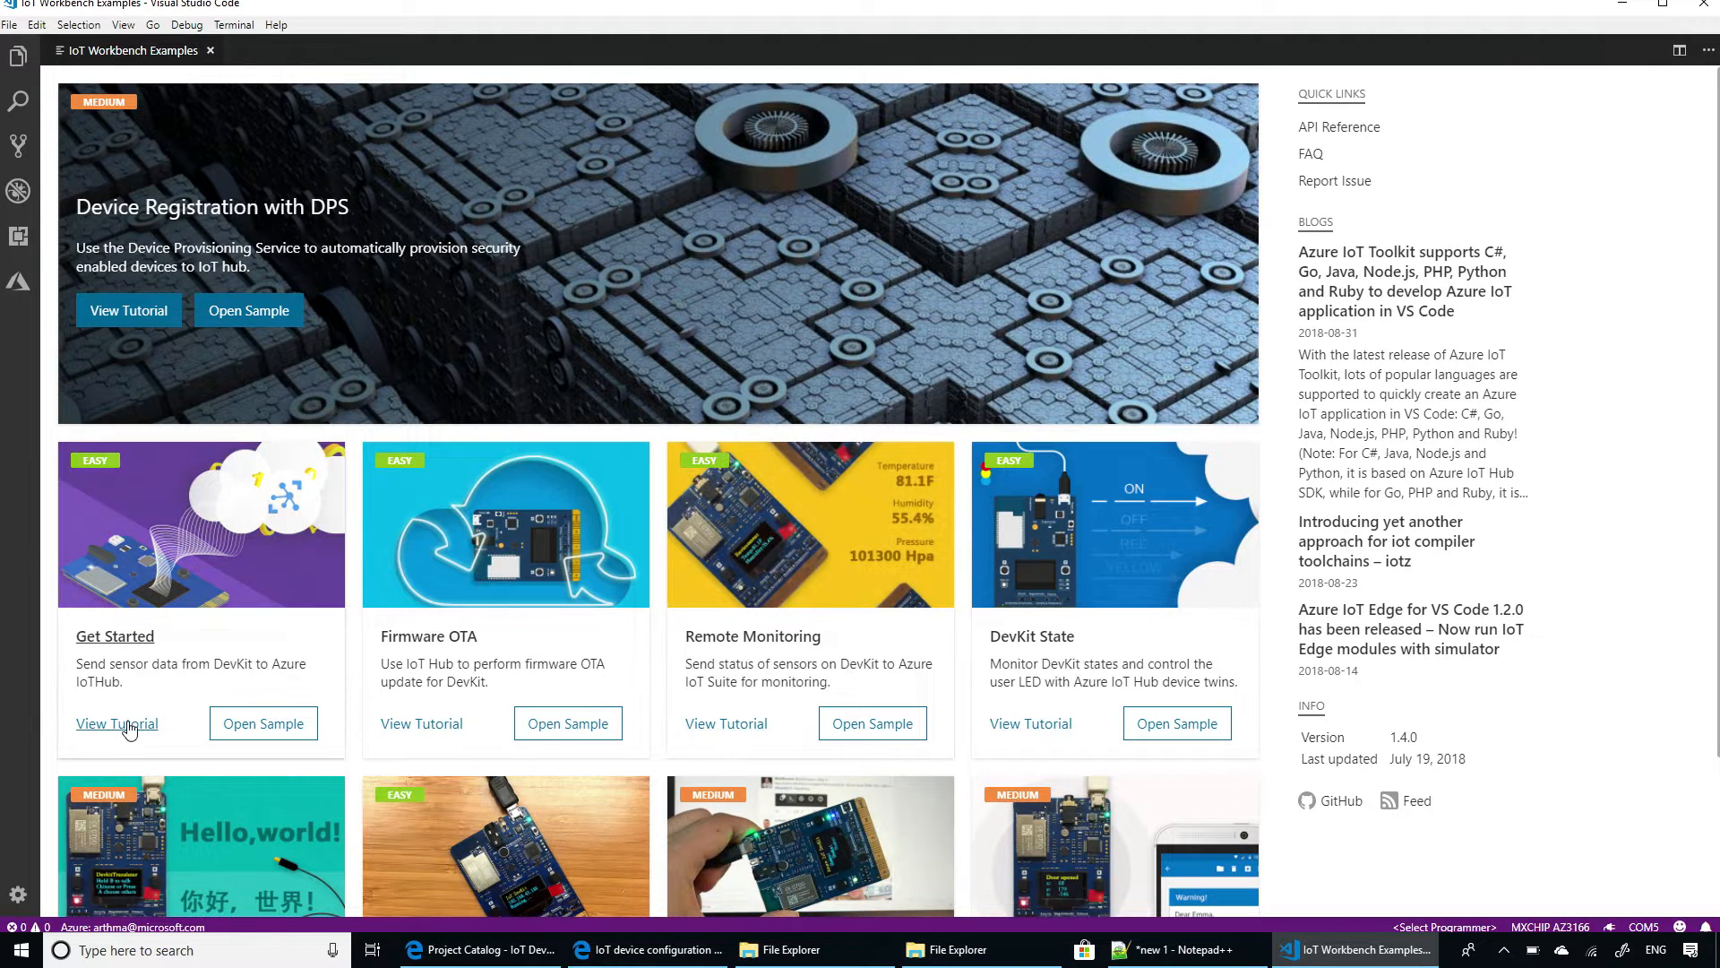
# View the Get Started with MXChip IoT DevKit tutorial on GitHub and scroll its opening sections.
pyautogui.click(117, 723)
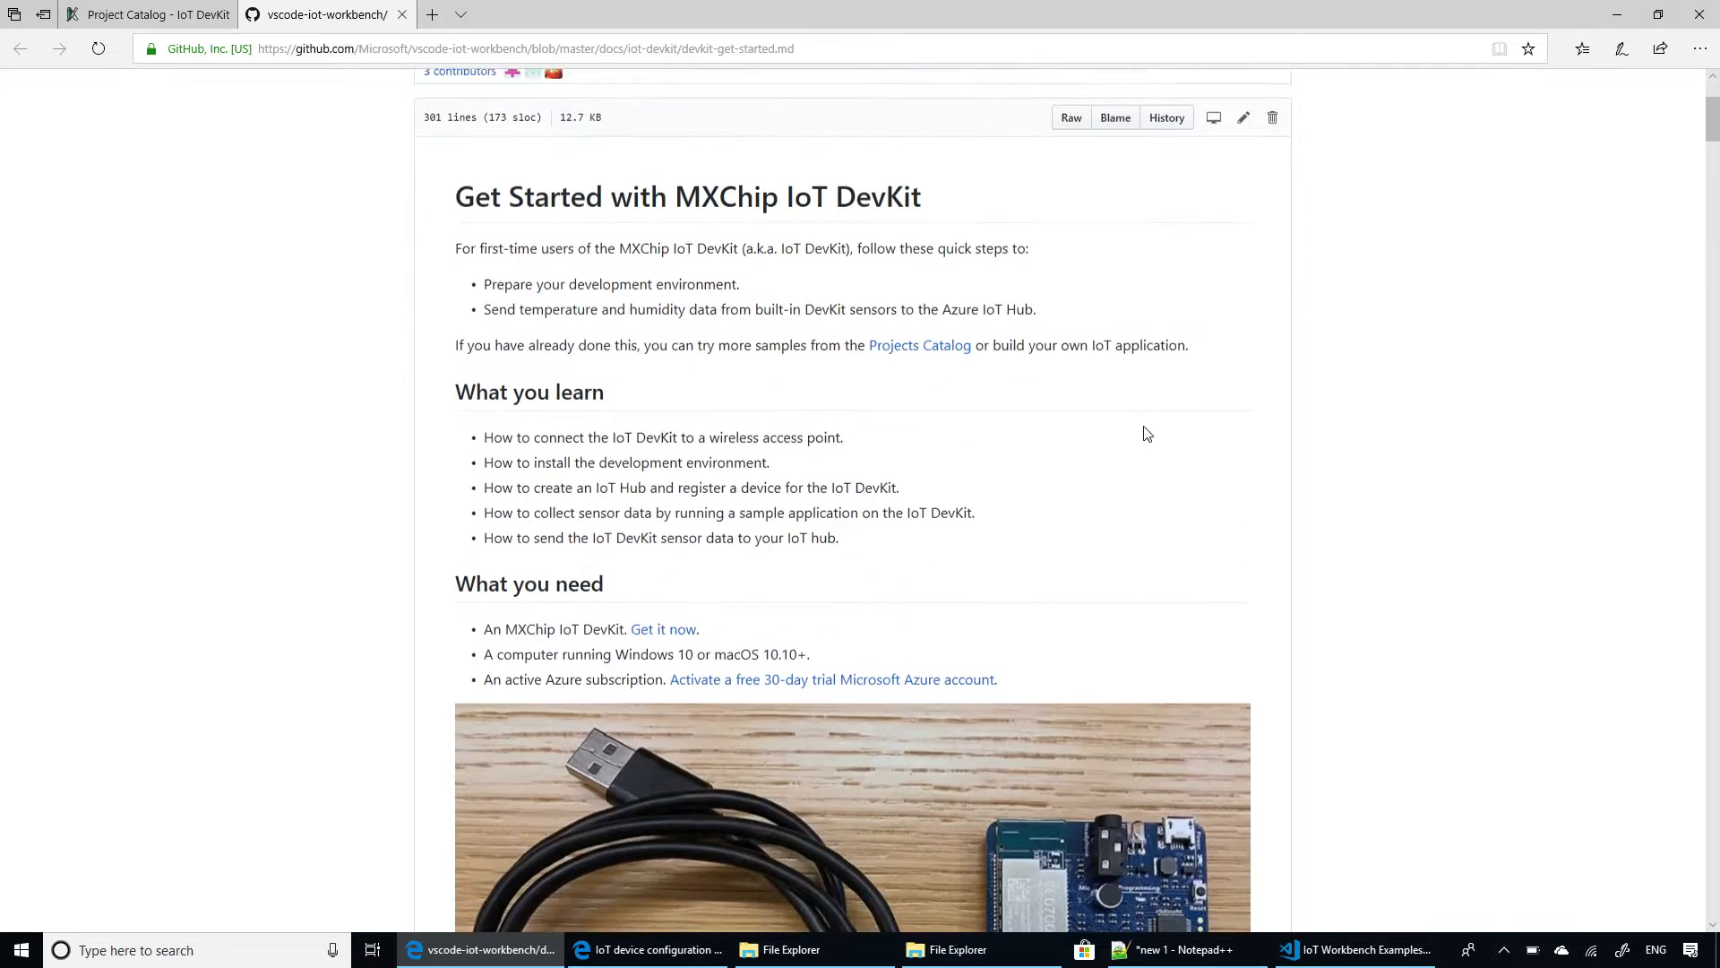
pyautogui.scroll(-3)
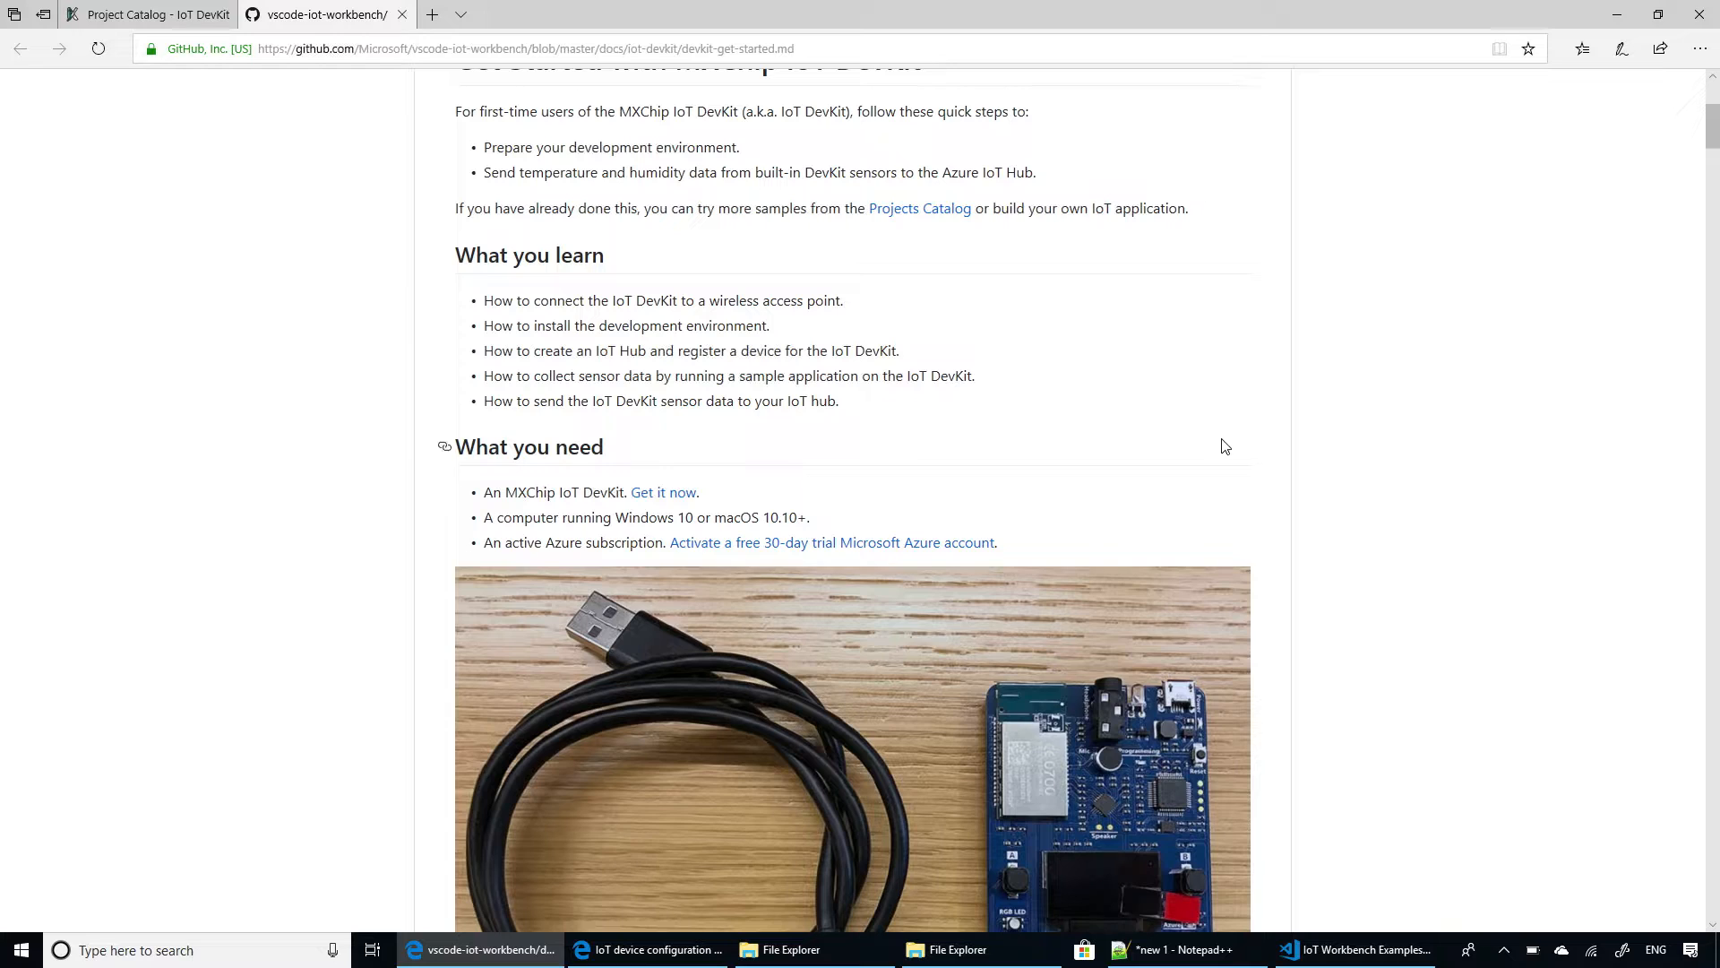
pyautogui.moveTo(1251, 452)
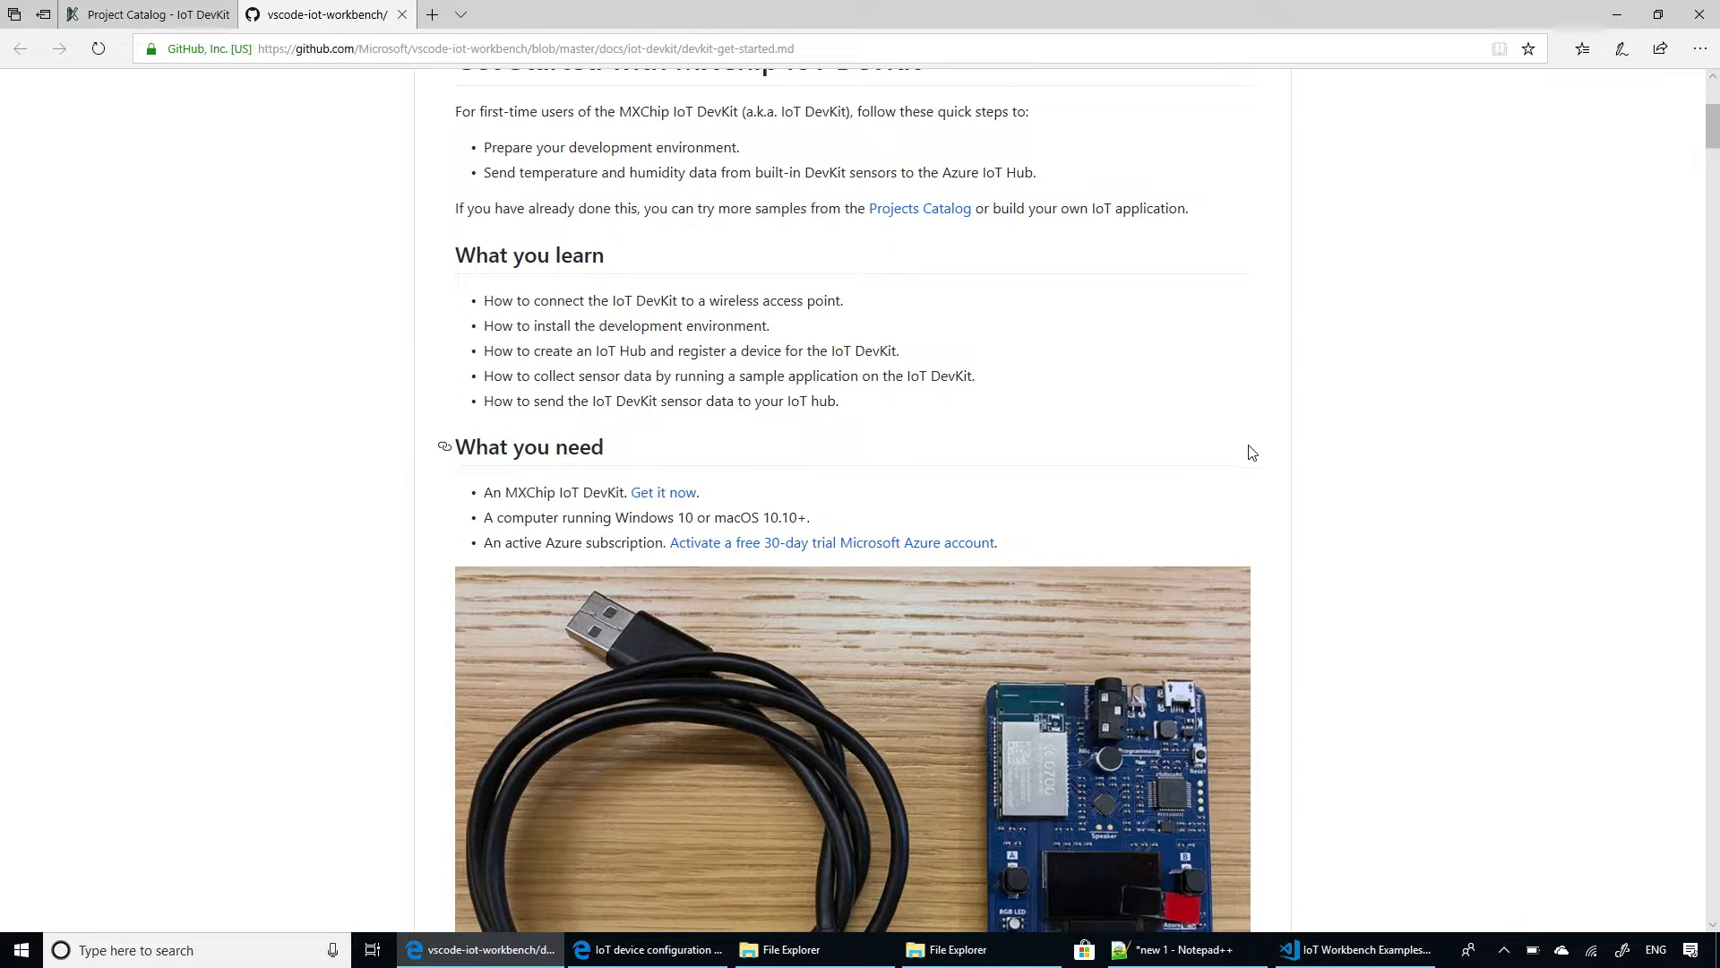